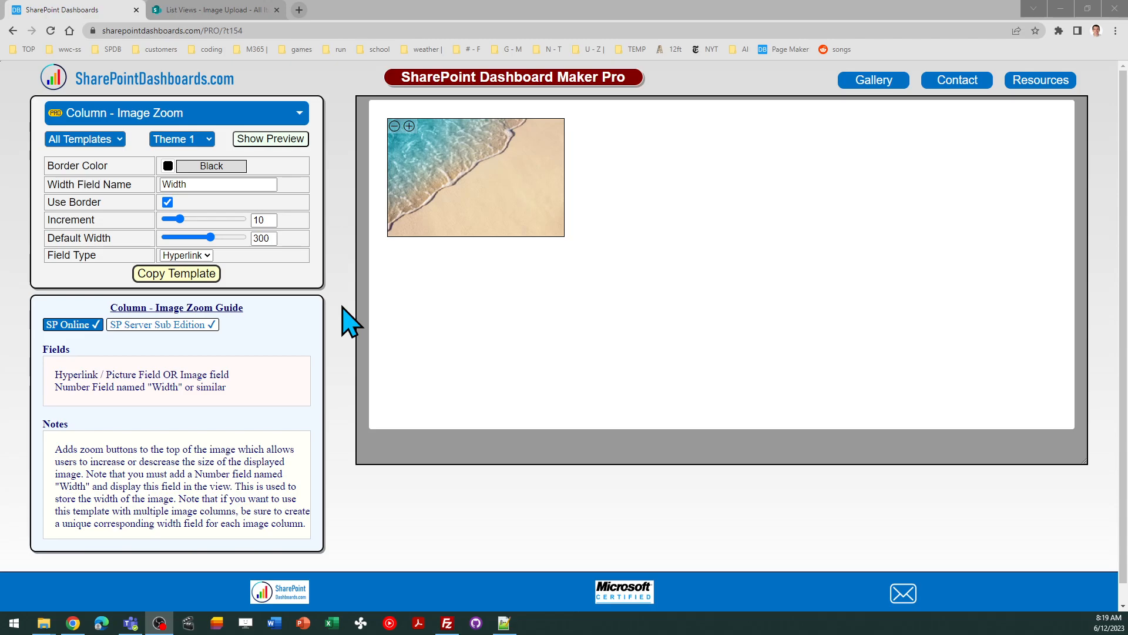
mouse_move(352, 309)
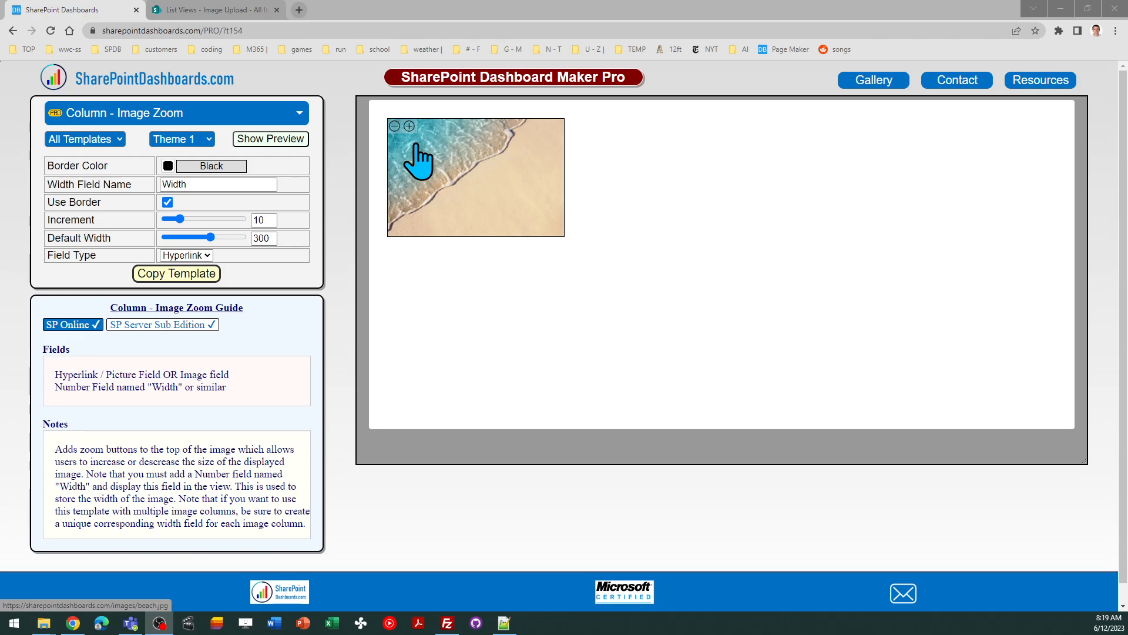
Step: Enlarge the preview beach image three zoom steps, then shrink it back one step
click(409, 126)
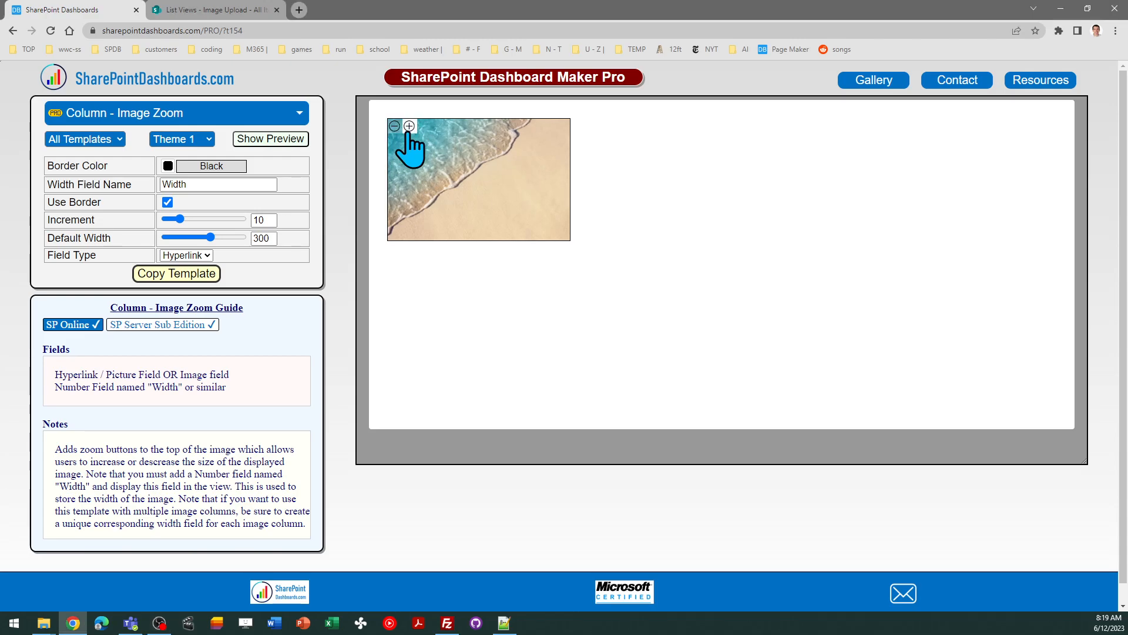
click(409, 126)
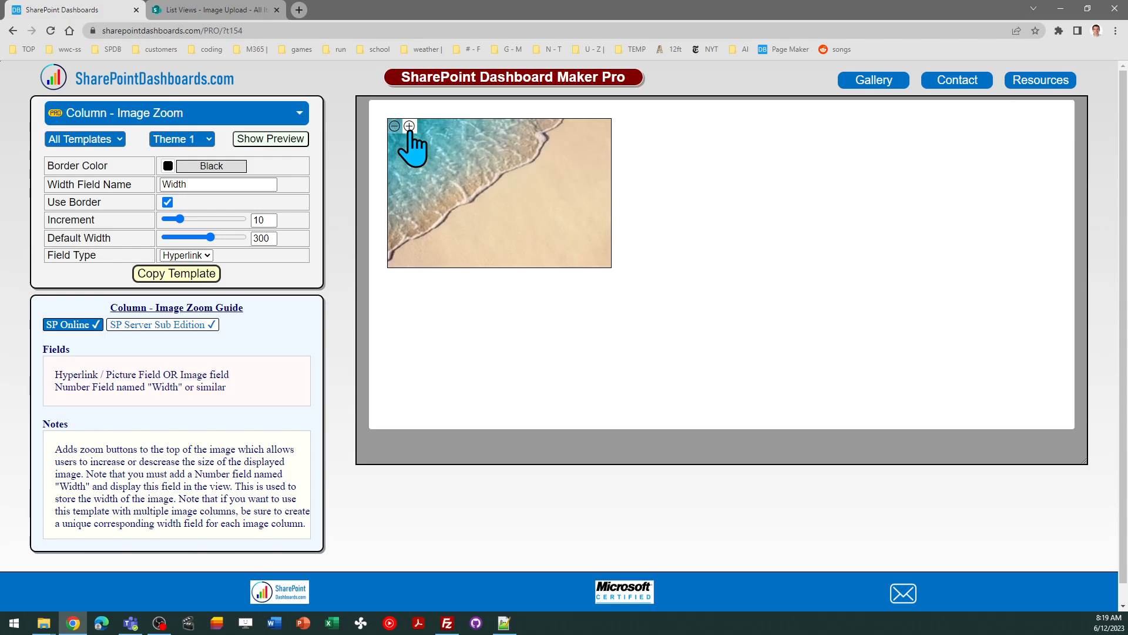
click(394, 127)
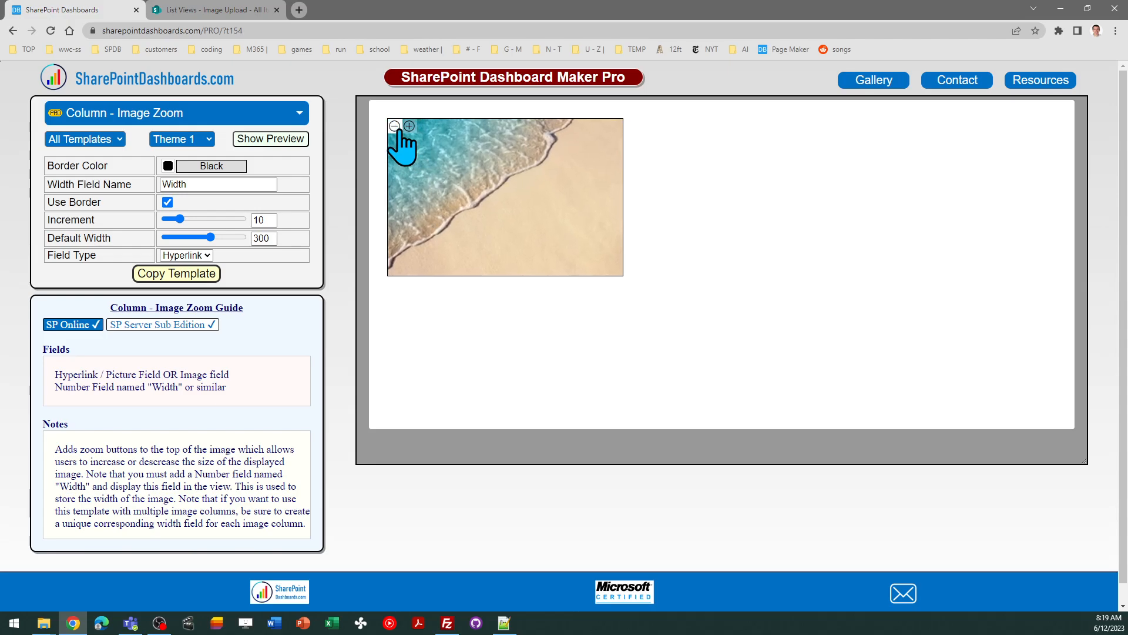
click(394, 127)
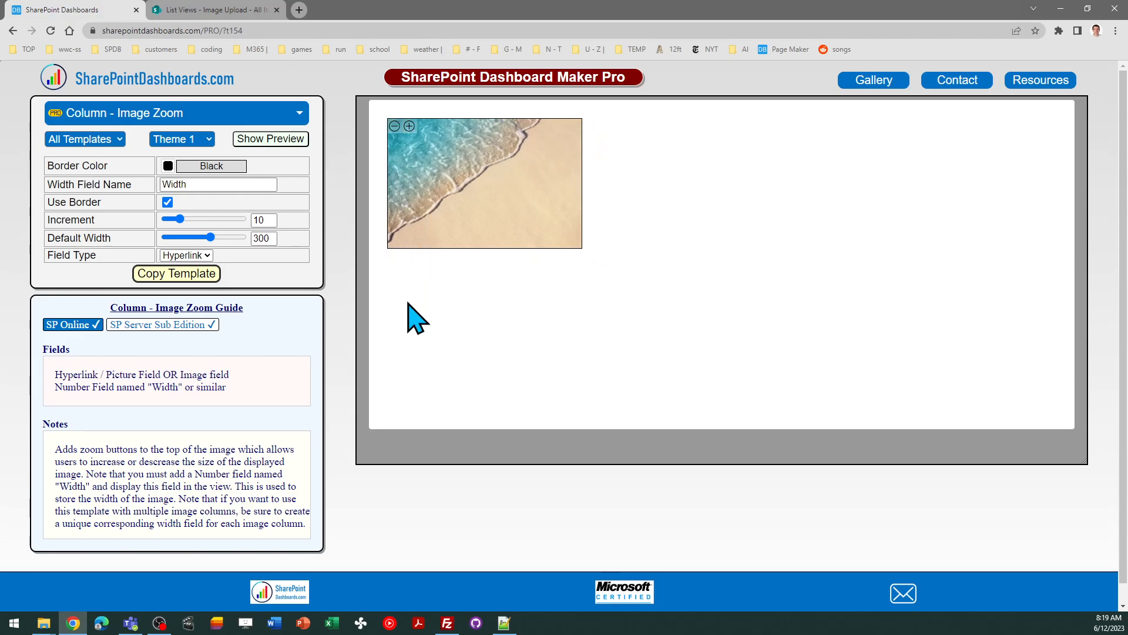
mouse_move(209, 278)
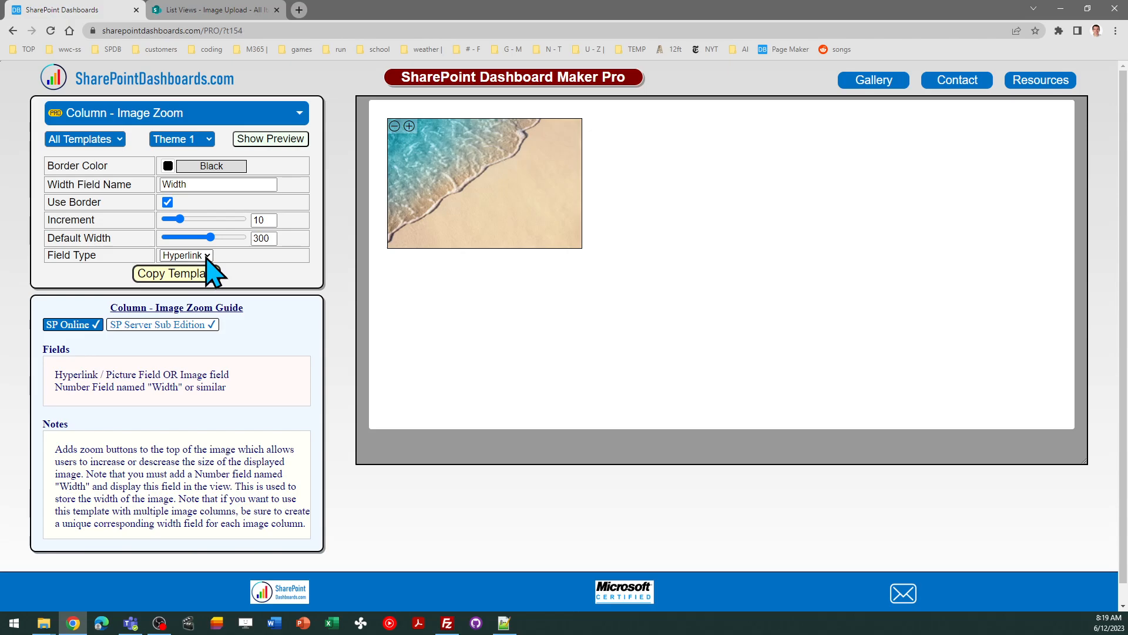
Step: Choose Image as the field type, copy the zoom template and switch to the Image Upload list
click(185, 255)
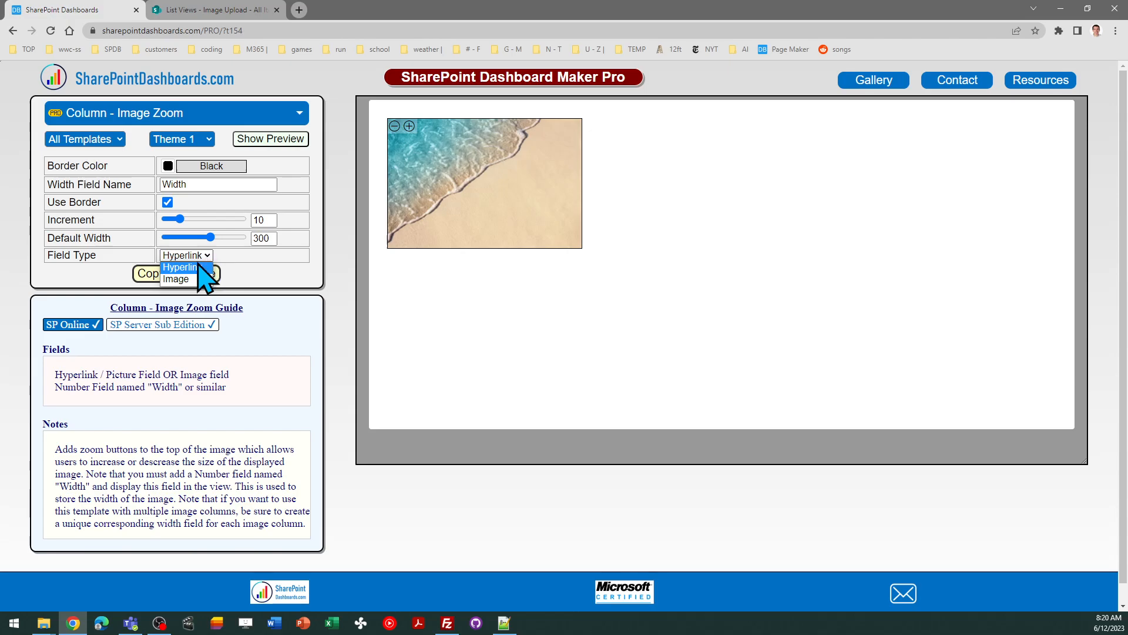
click(179, 267)
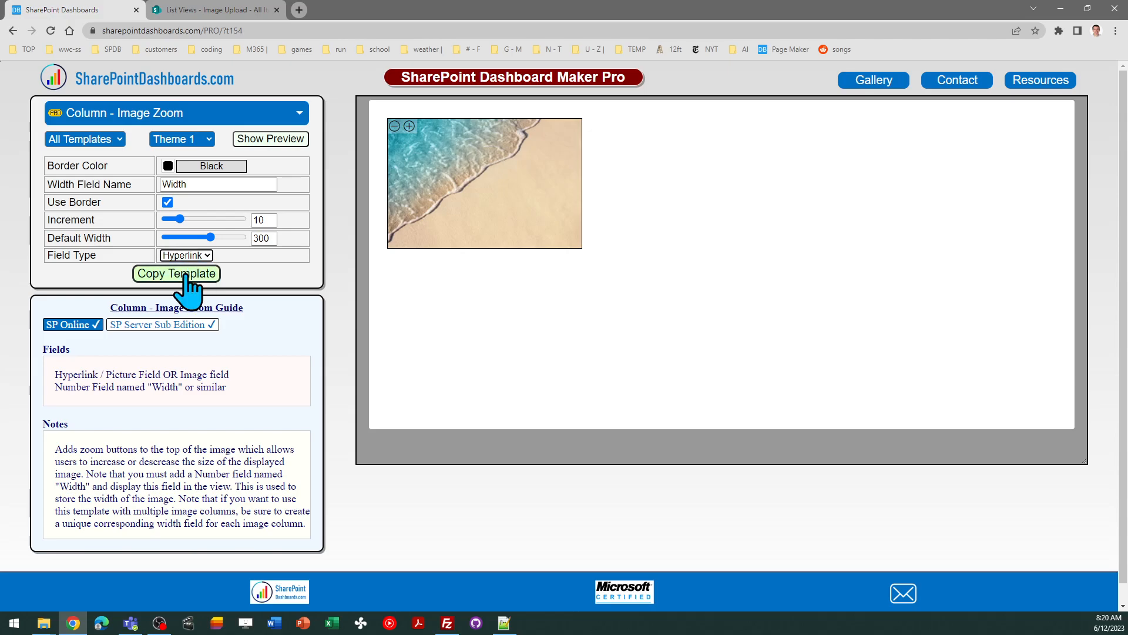
click(184, 255)
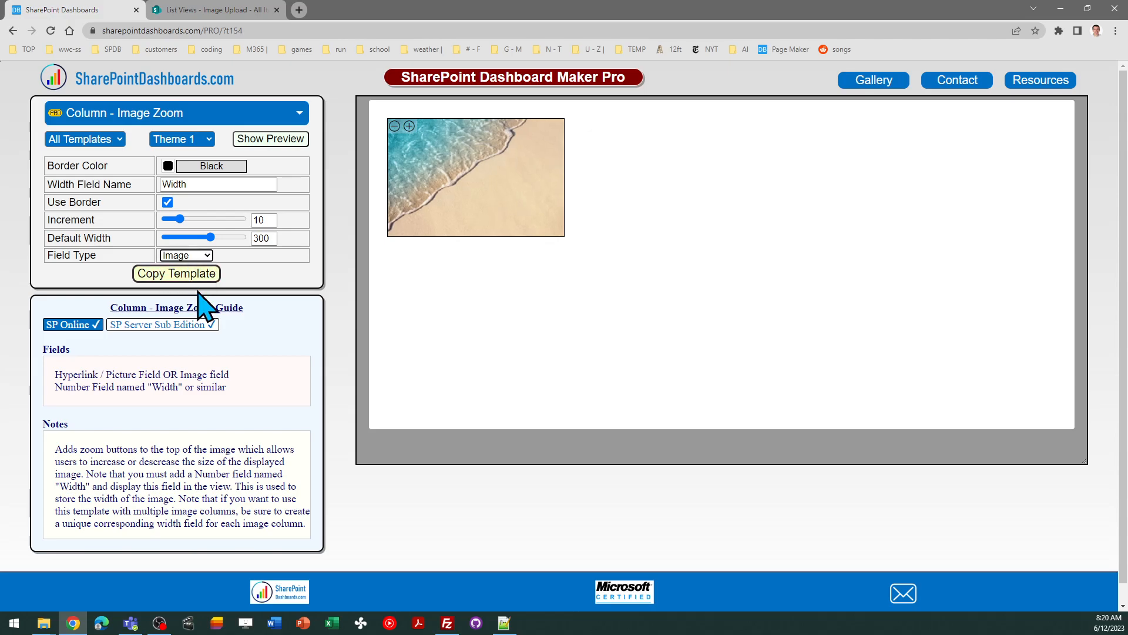
click(213, 10)
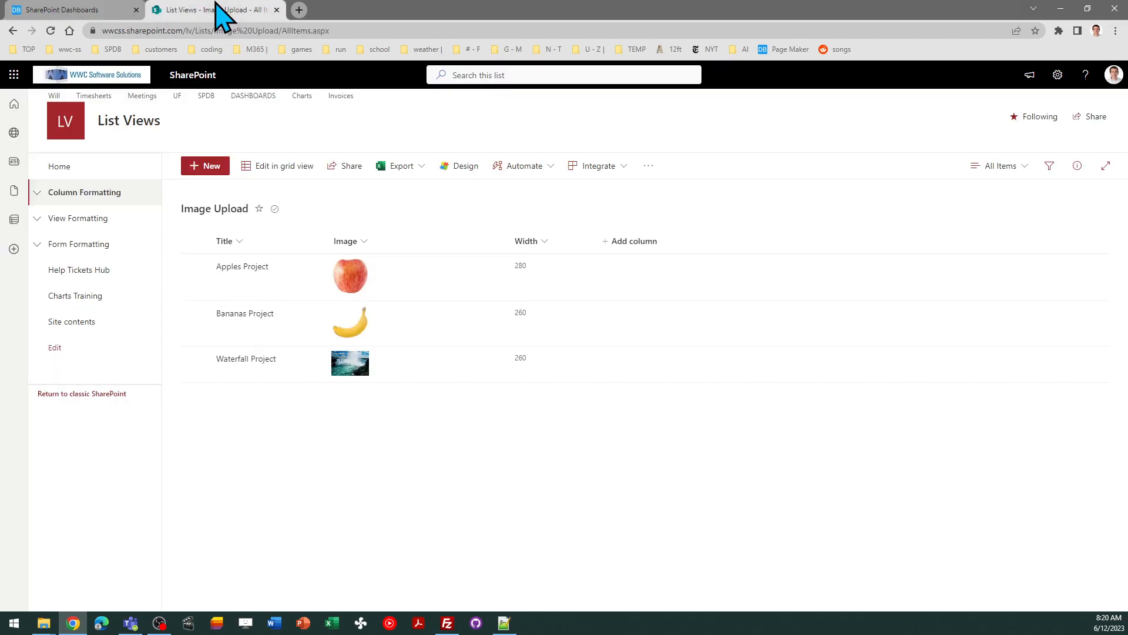
mouse_move(350, 277)
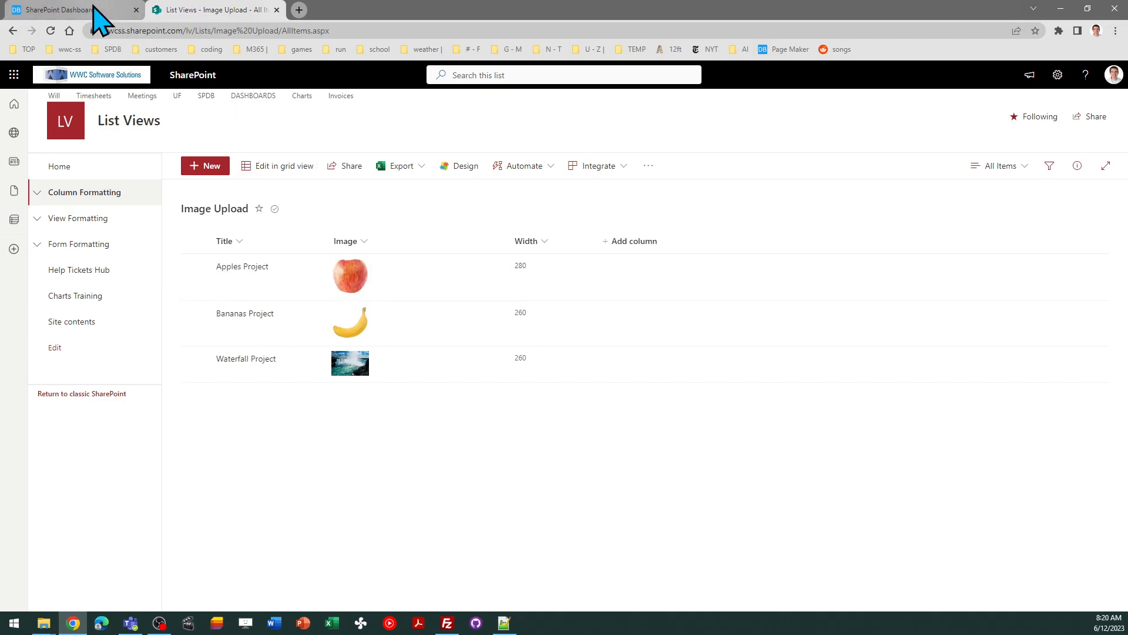
Step: Compare the Image Upload list's columns with the Image Zoom template maker, ending on the template
click(61, 10)
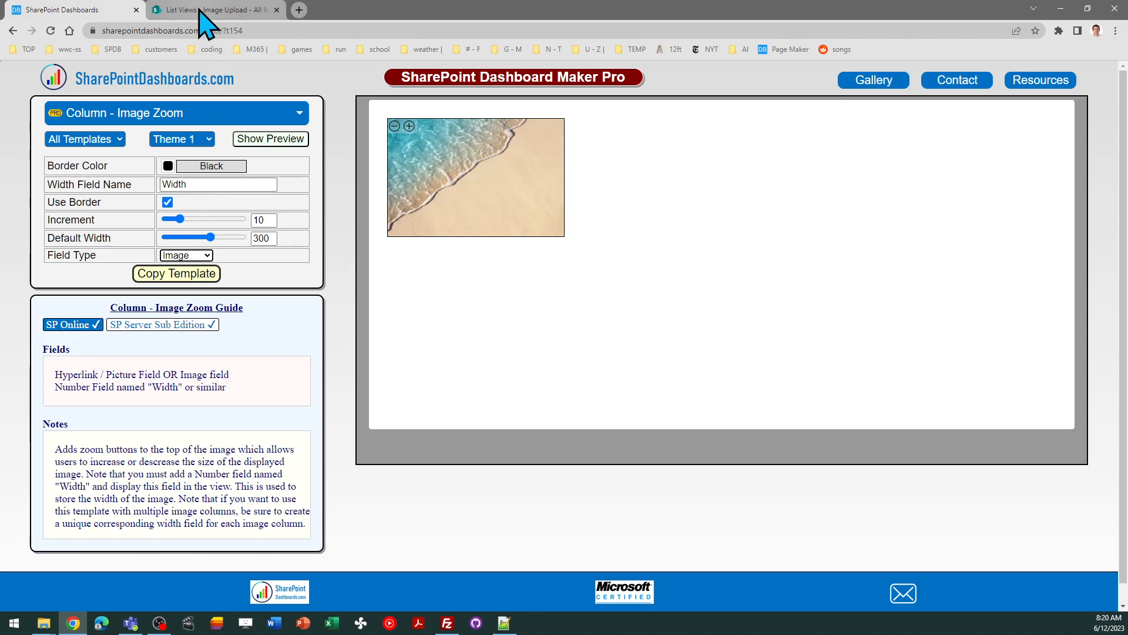
click(213, 9)
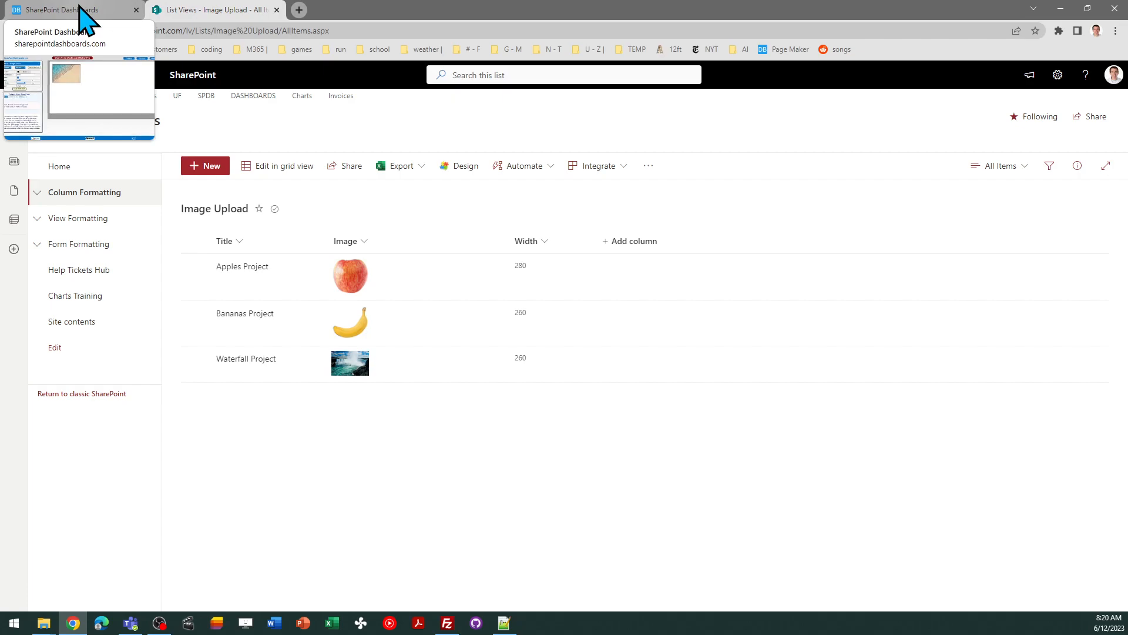
click(65, 10)
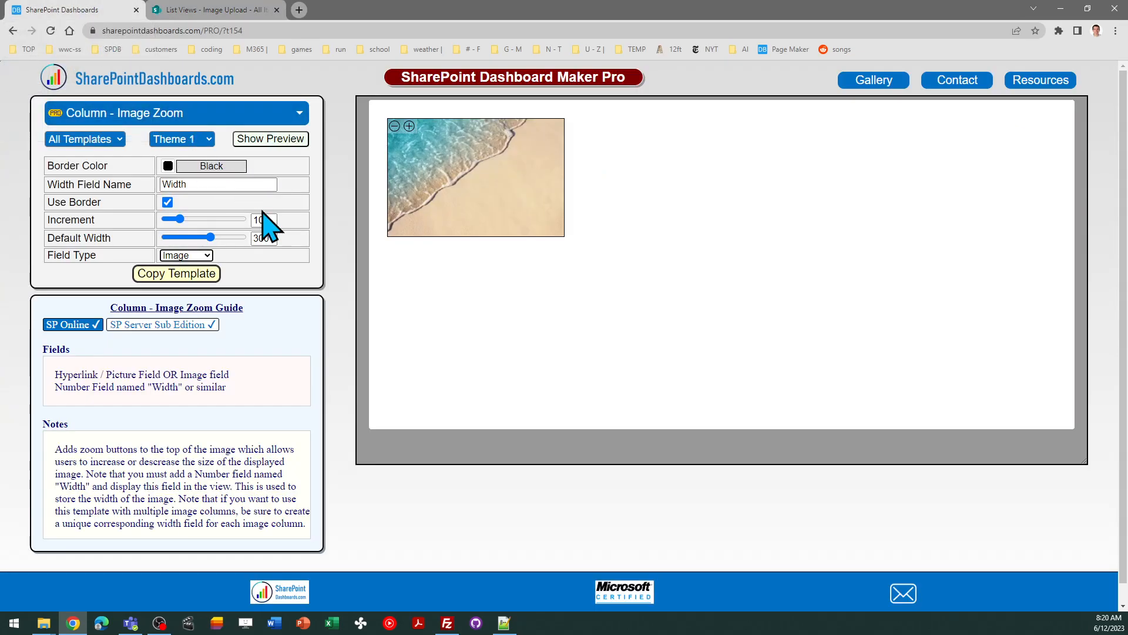
mouse_move(281, 262)
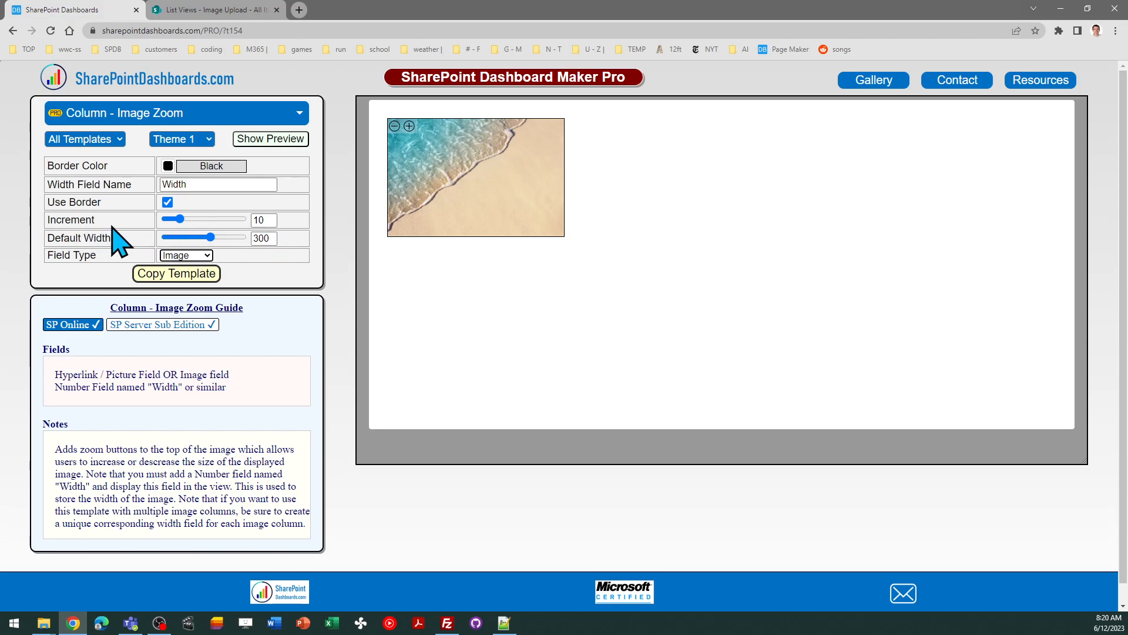
mouse_move(291, 245)
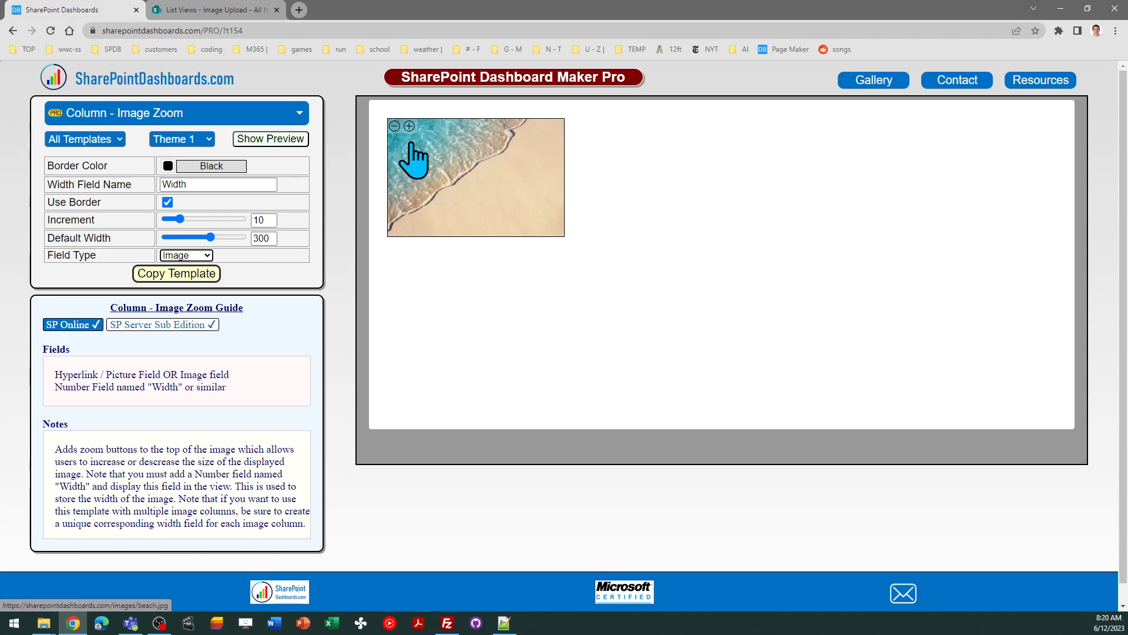
Step: Copy the Image Zoom column template code, confirm the copy and return to the Image Upload list
click(409, 125)
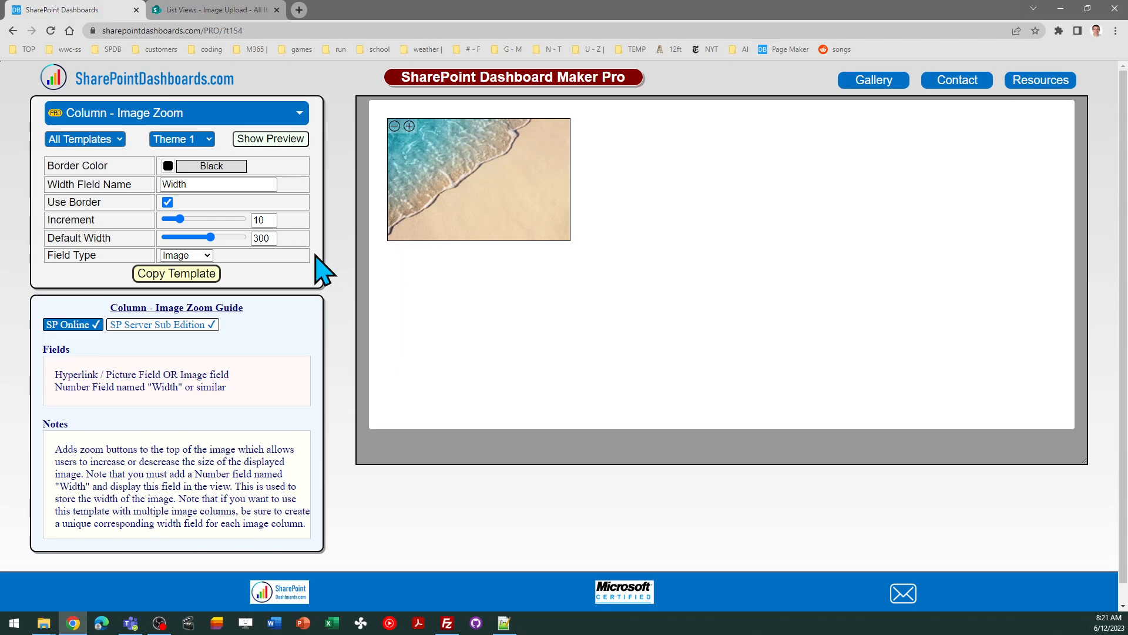
mouse_move(231, 277)
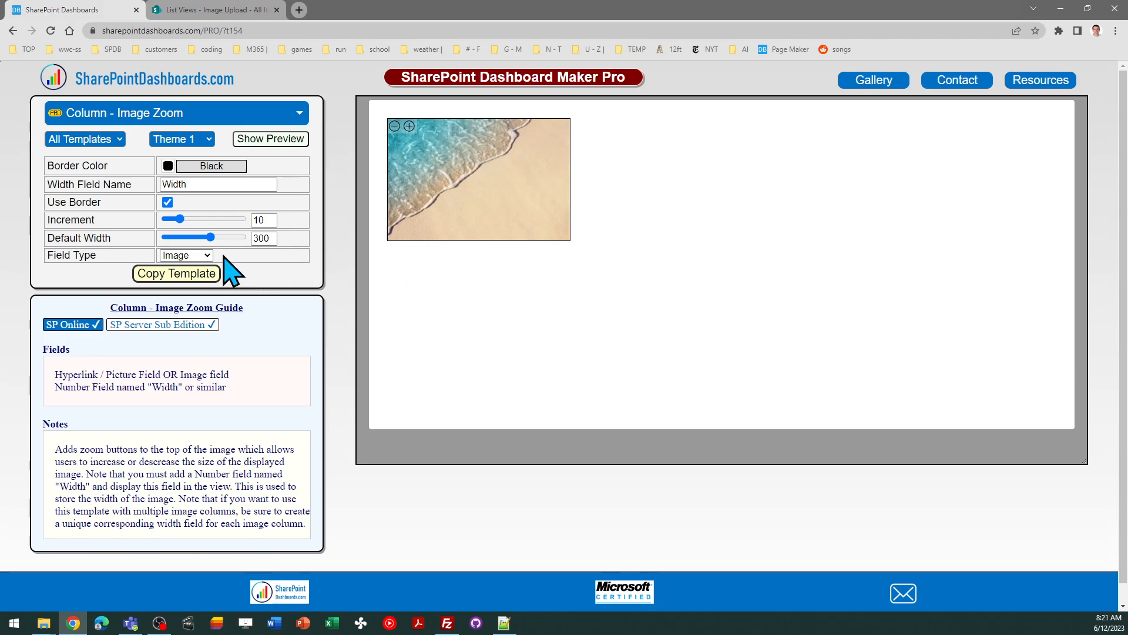
mouse_move(271, 267)
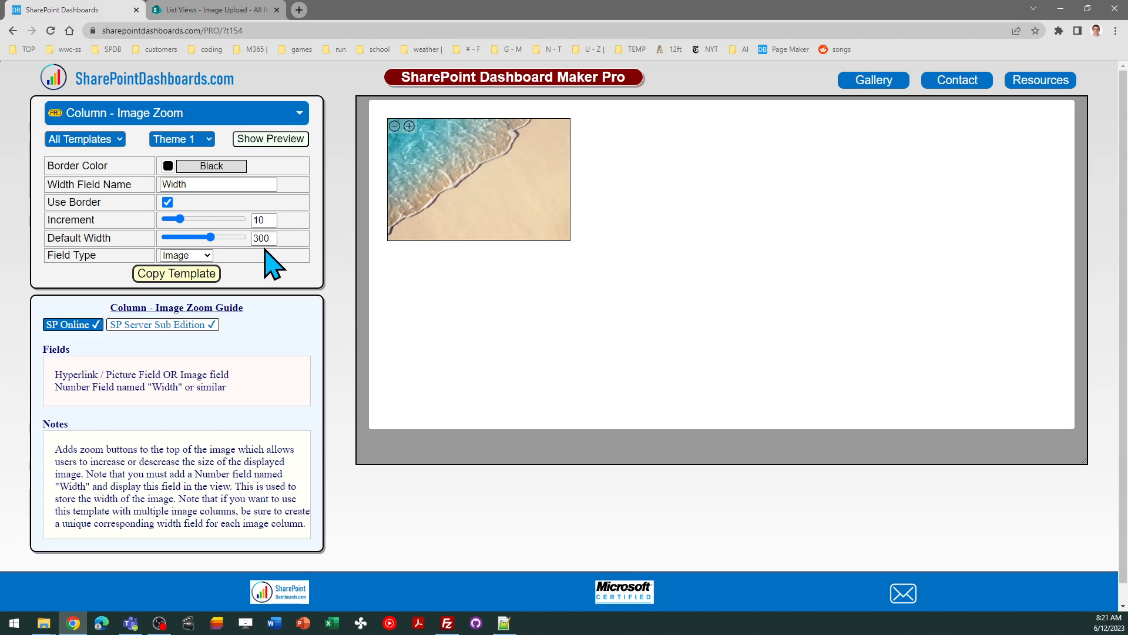
mouse_move(277, 326)
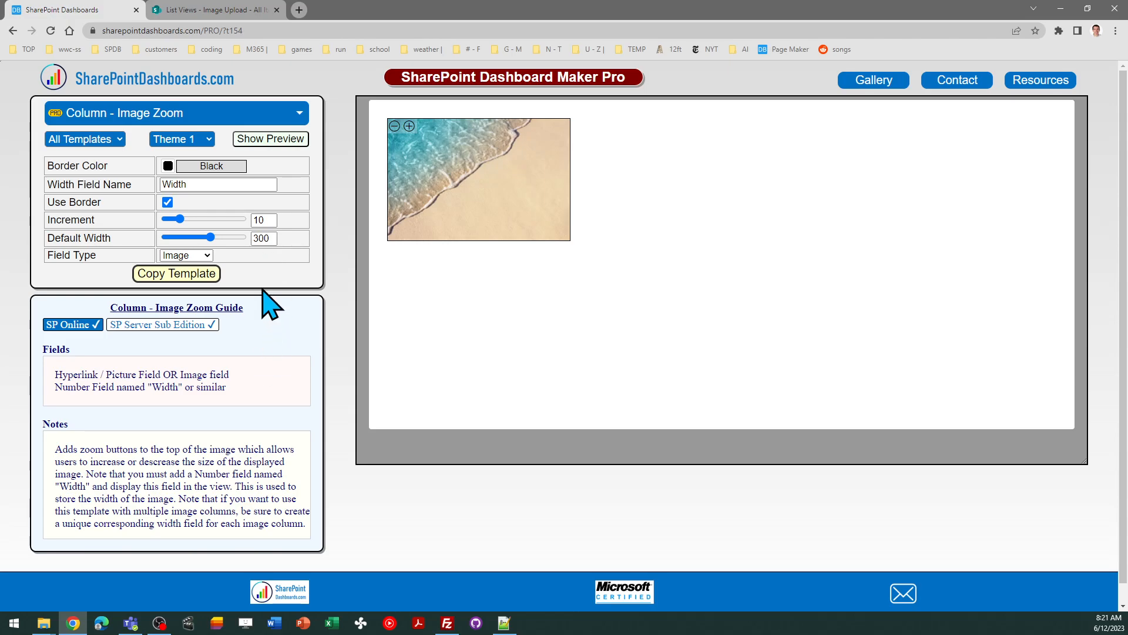
mouse_move(133, 278)
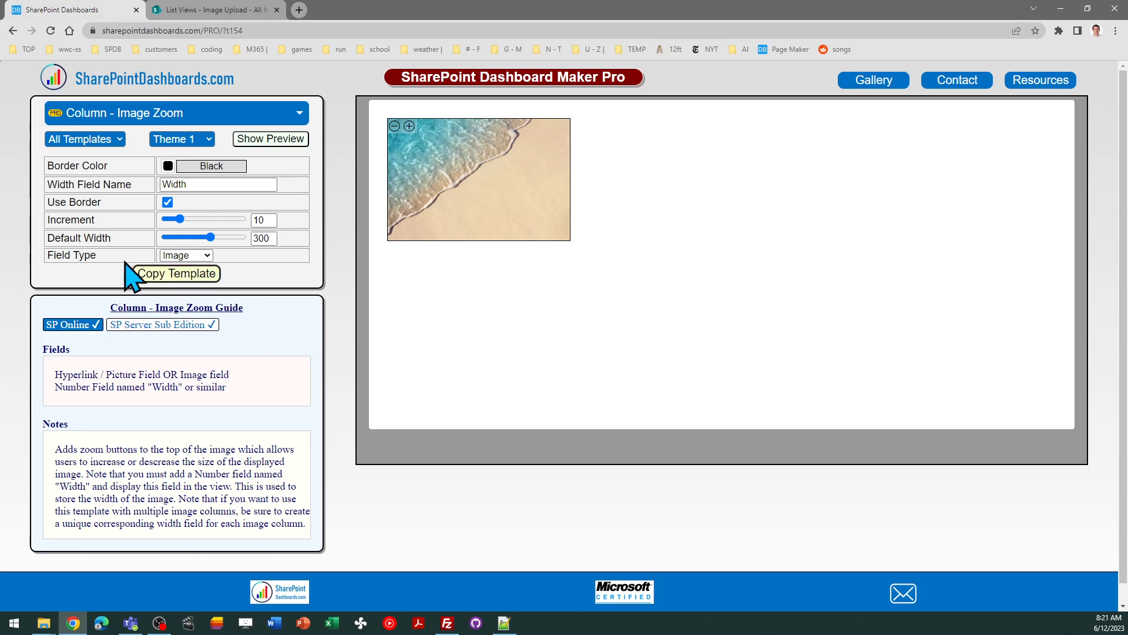
click(177, 273)
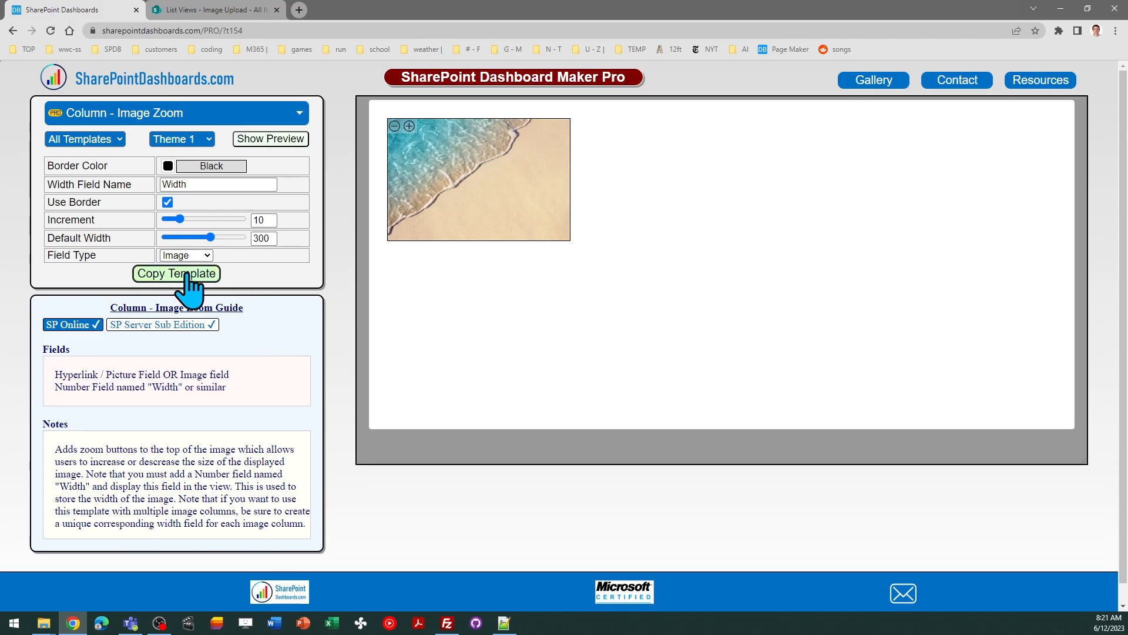
click(177, 274)
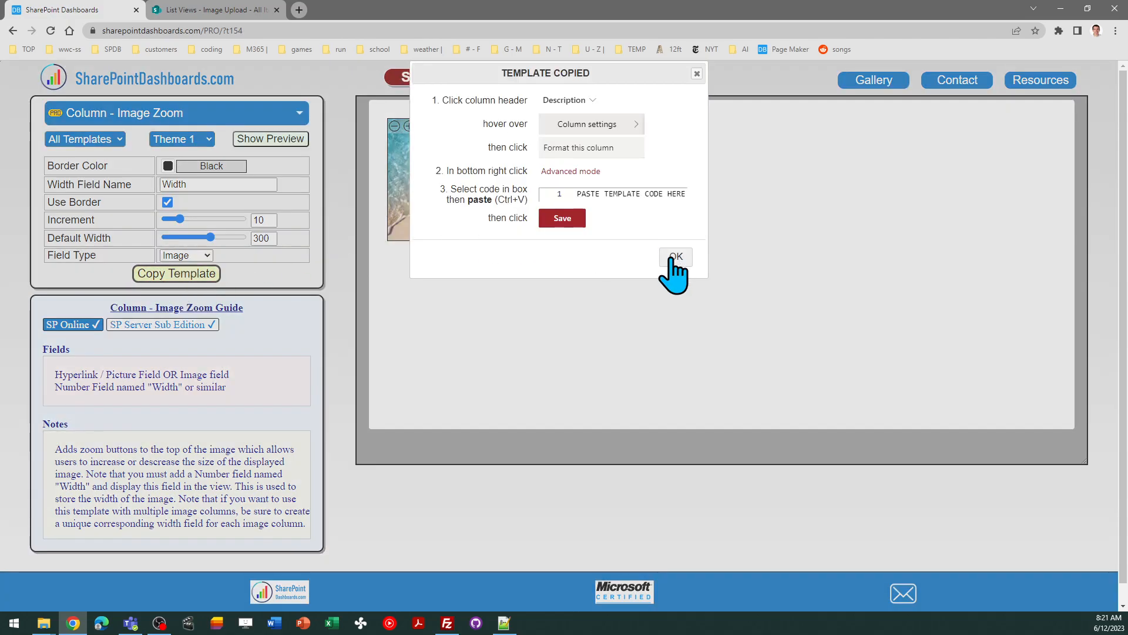
click(213, 10)
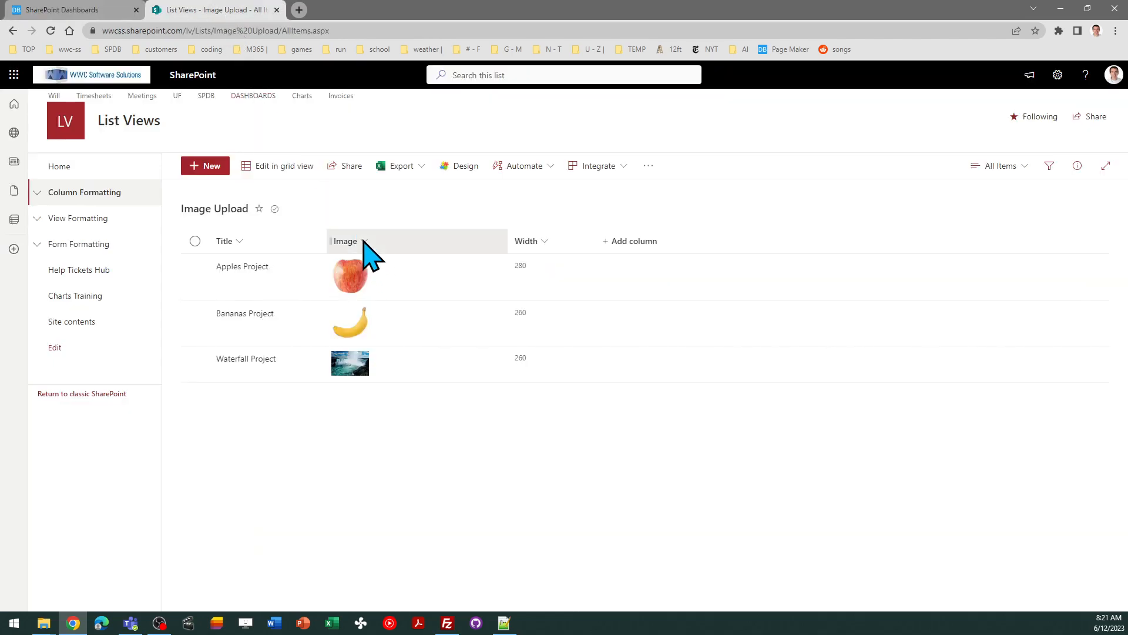
Step: Format the Image column, replacing its existing JSON with the pasted zoom template
click(344, 241)
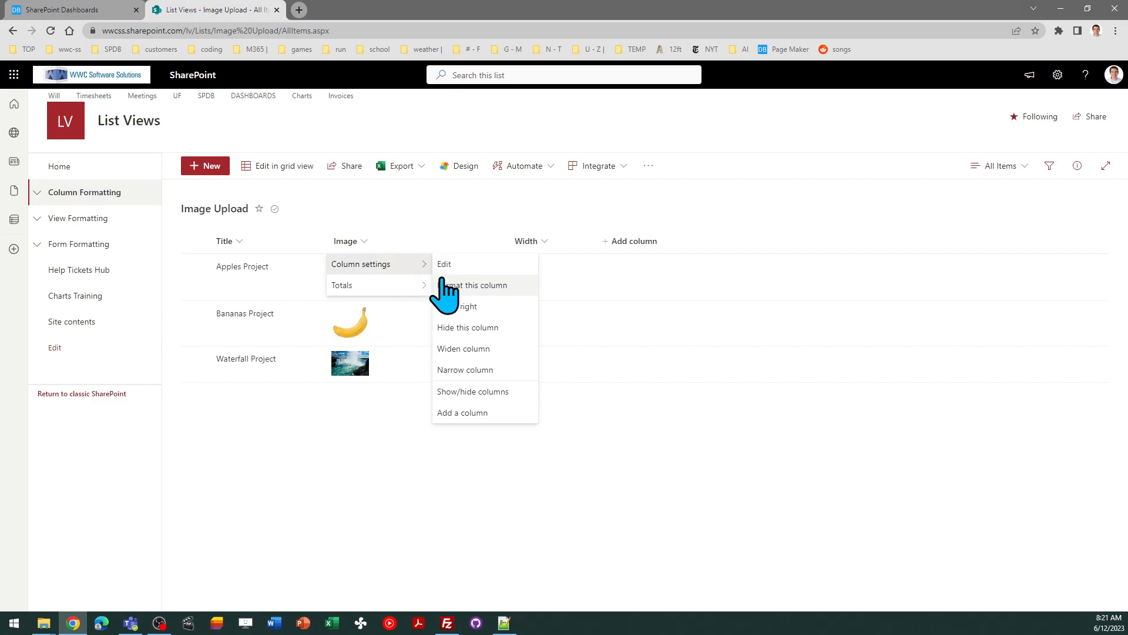
click(469, 284)
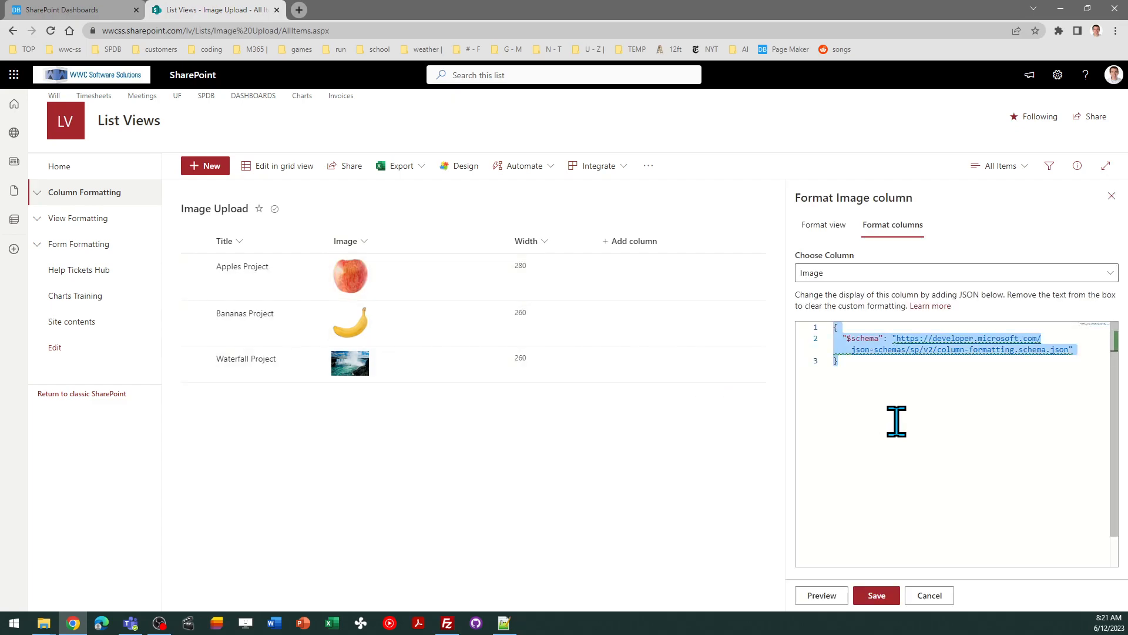
click(875, 595)
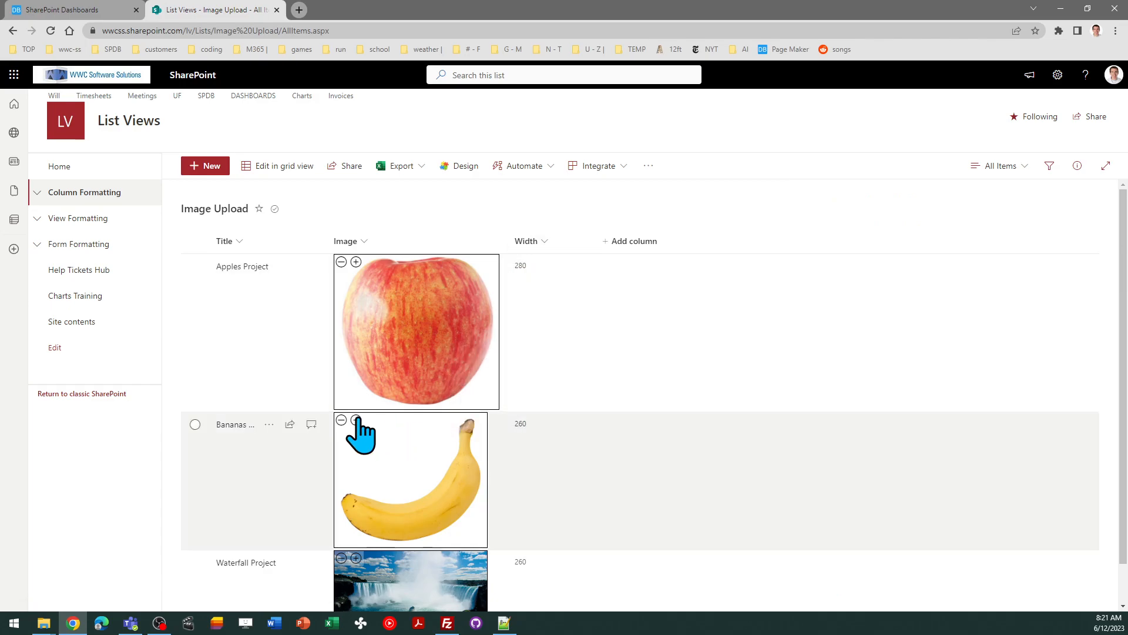
Step: Zoom the banana and apple images up to width 300 and the waterfall image to 270
click(355, 420)
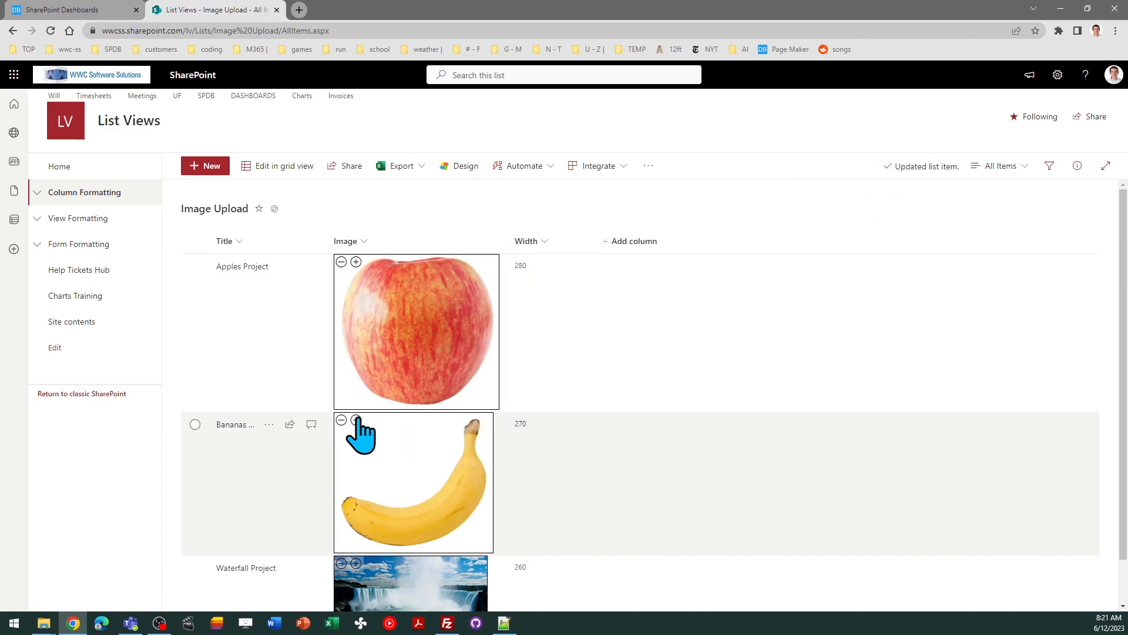
click(355, 421)
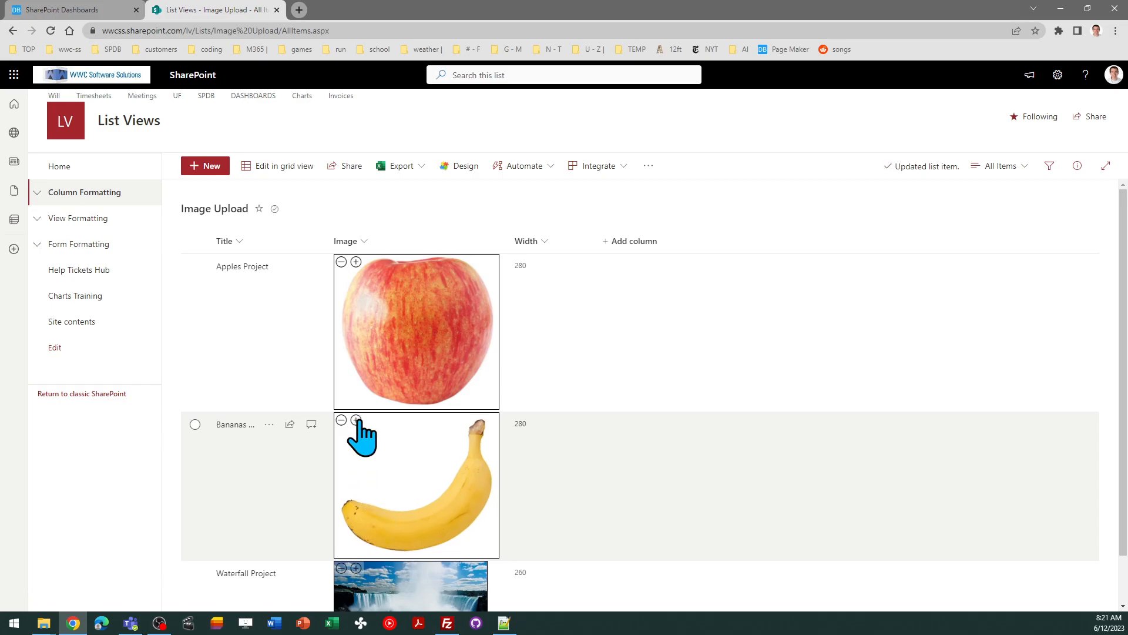
click(355, 422)
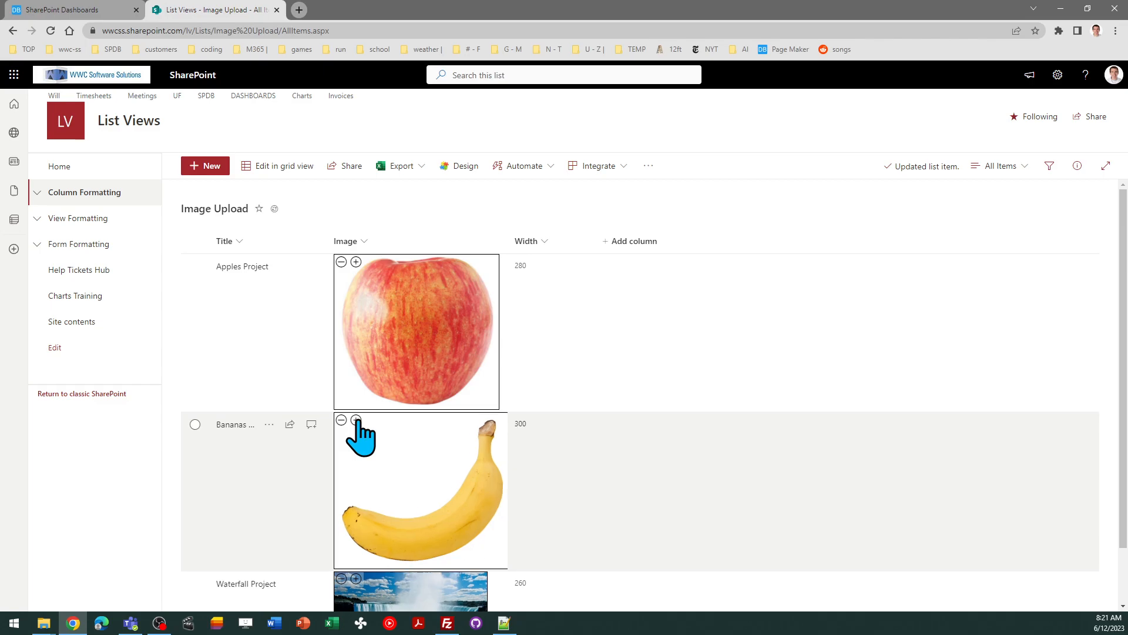
click(355, 421)
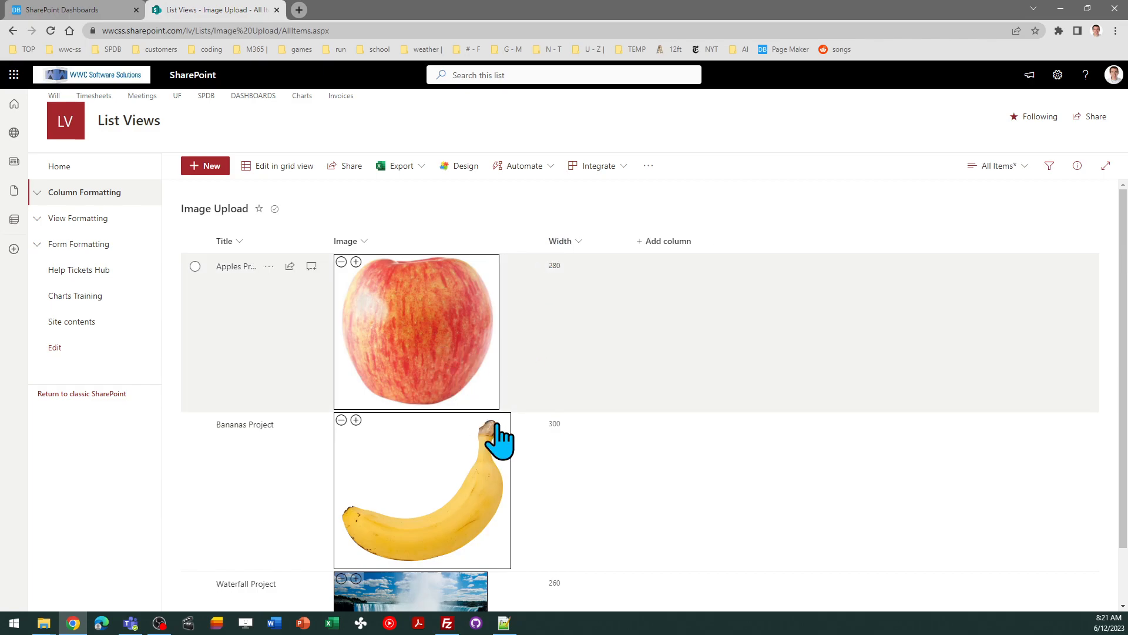
mouse_move(554, 292)
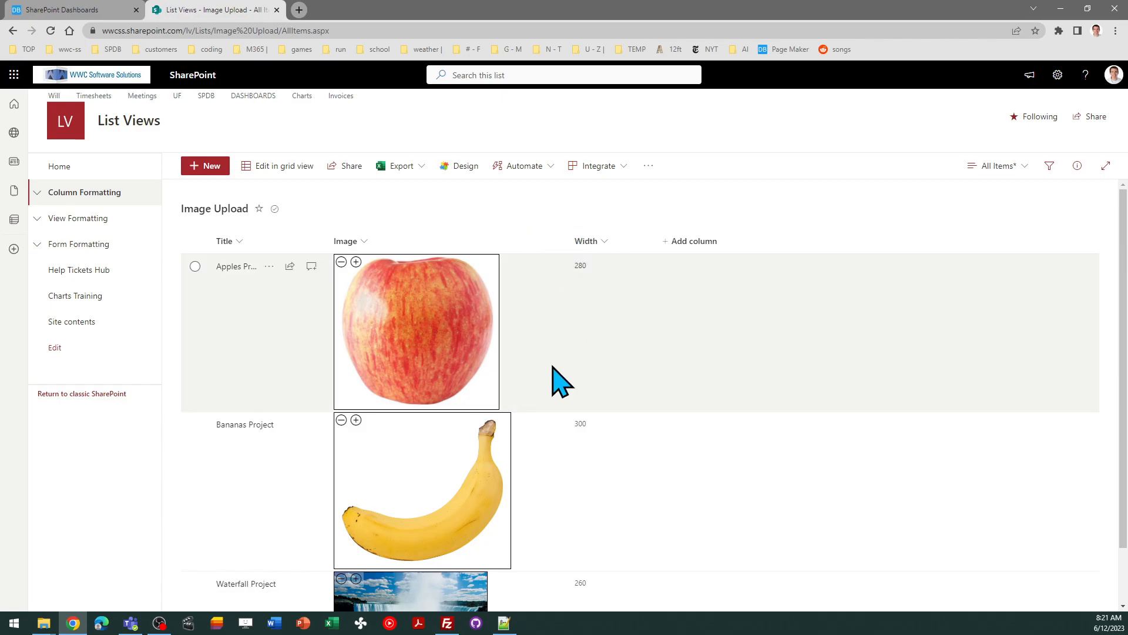
mouse_move(410, 360)
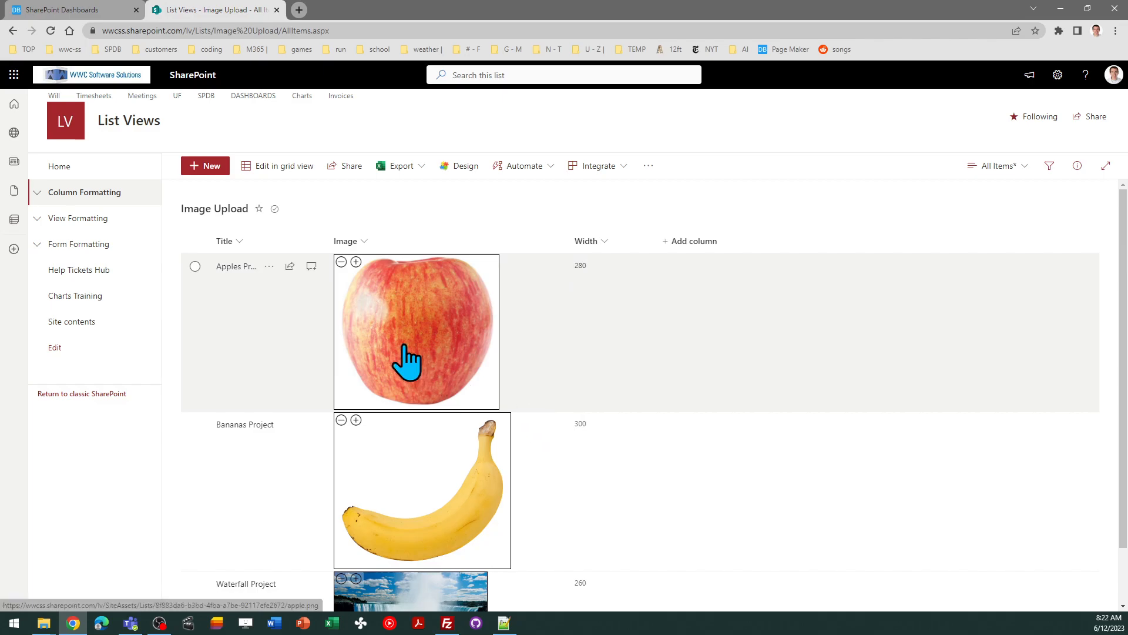
click(354, 261)
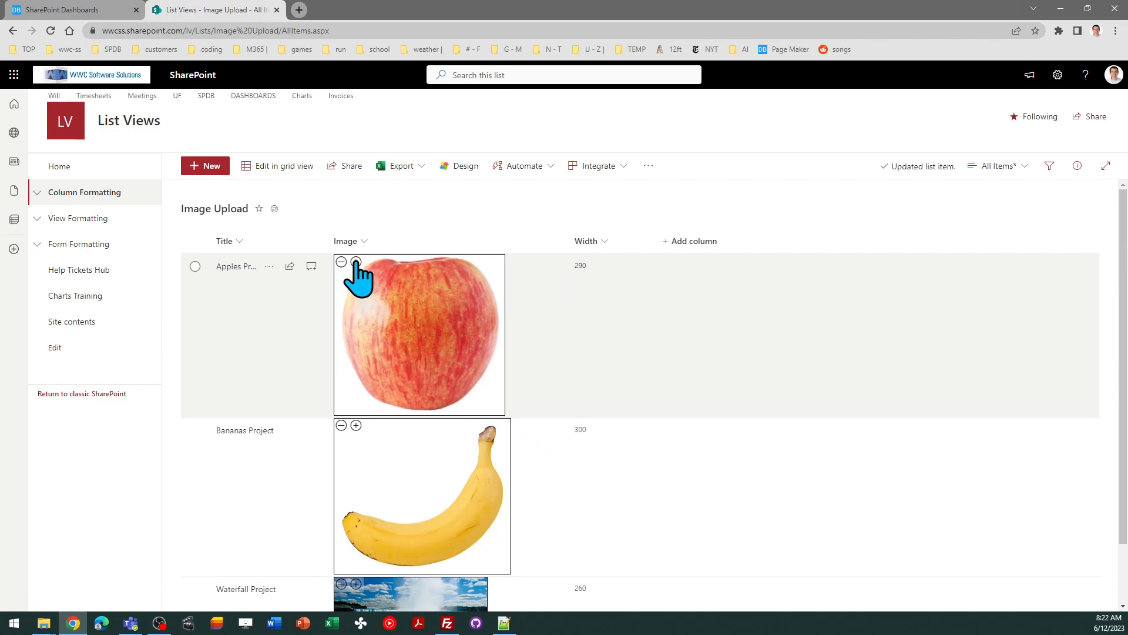
click(355, 260)
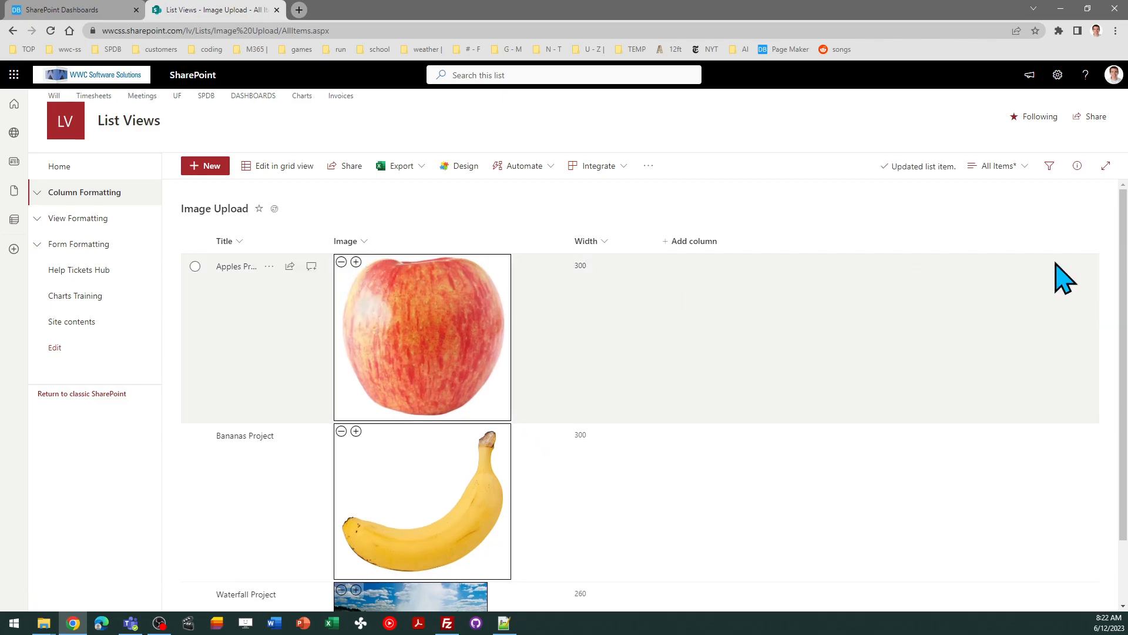
scroll(down, 3)
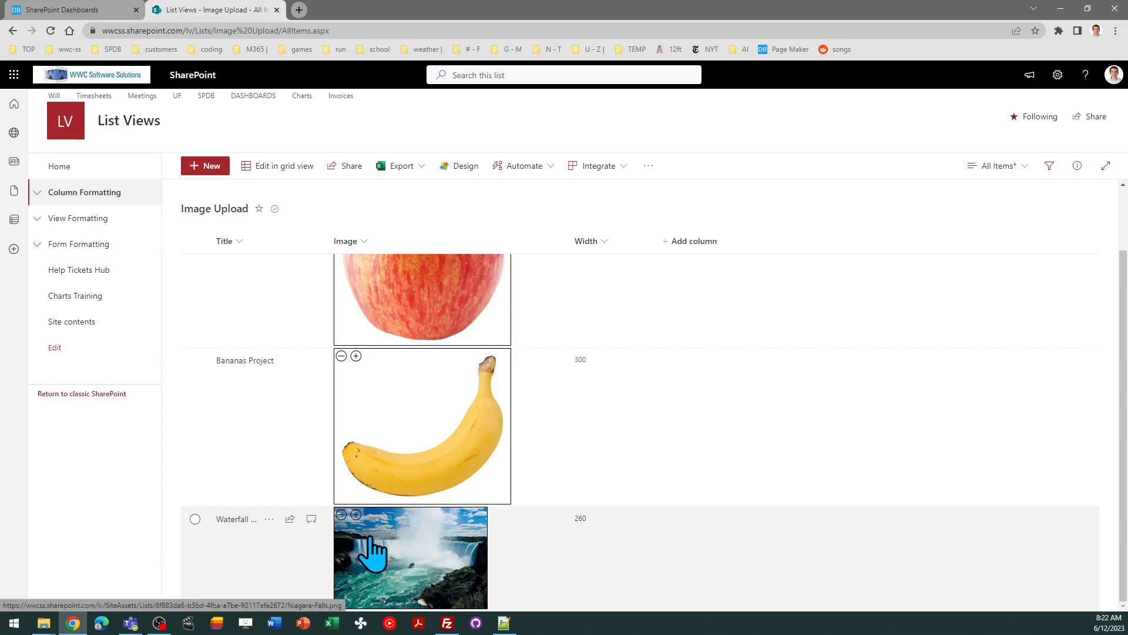
mouse_move(374, 547)
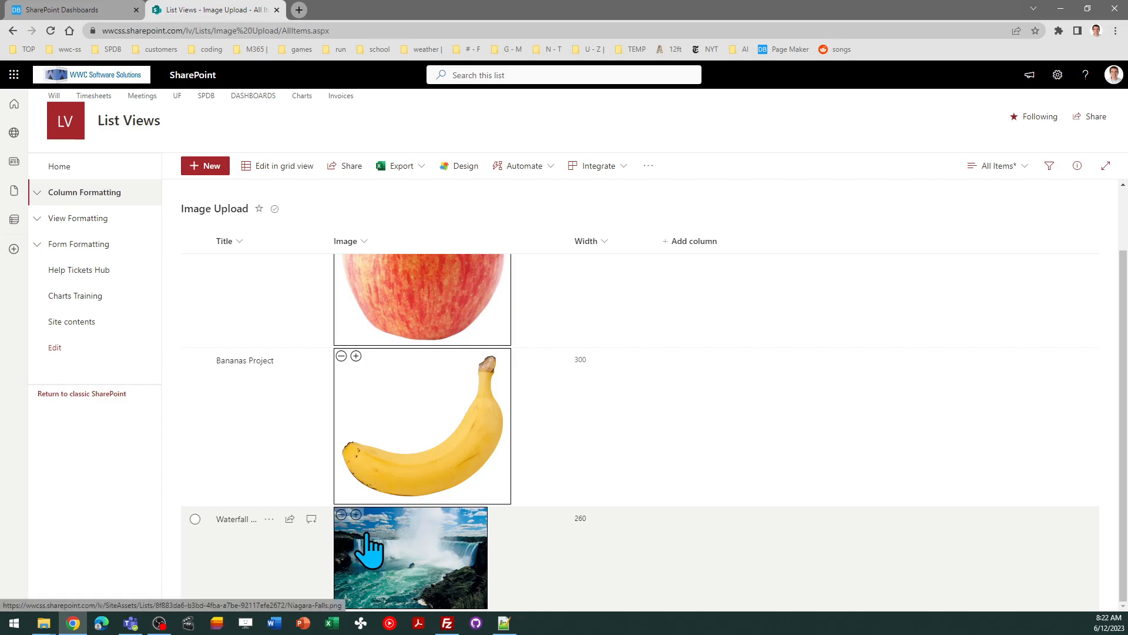
click(355, 514)
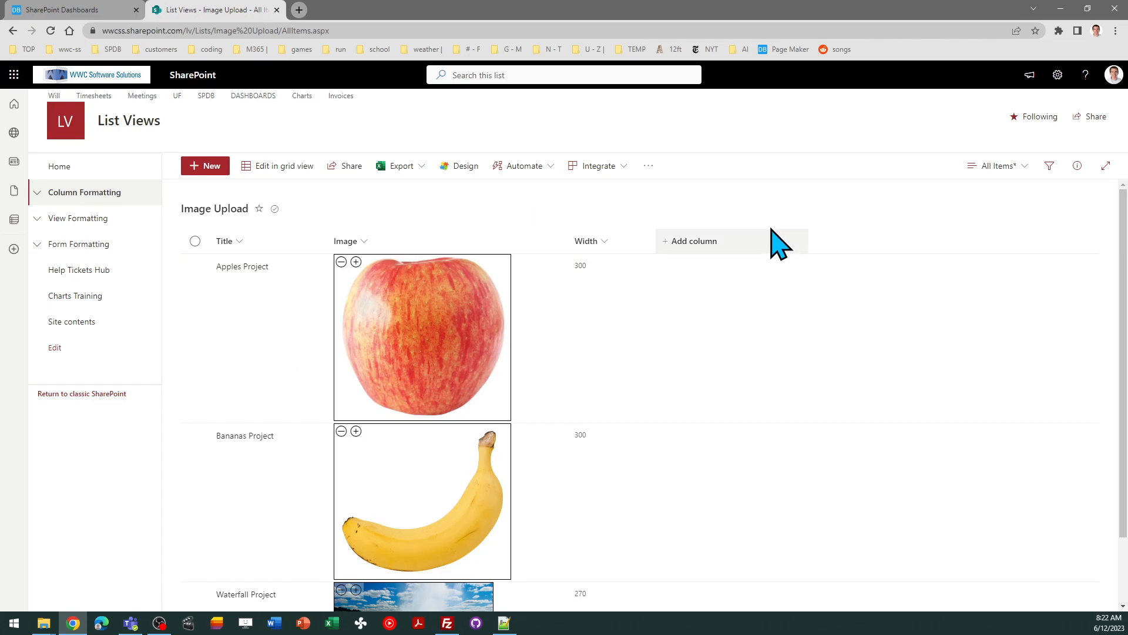
mouse_move(827, 255)
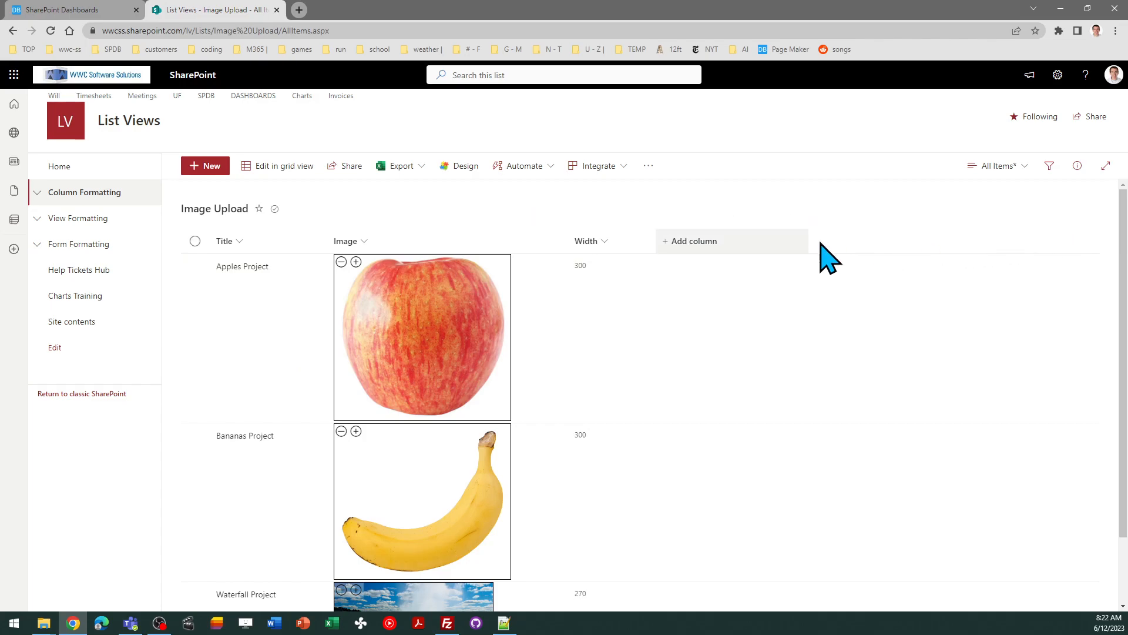
mouse_move(597, 216)
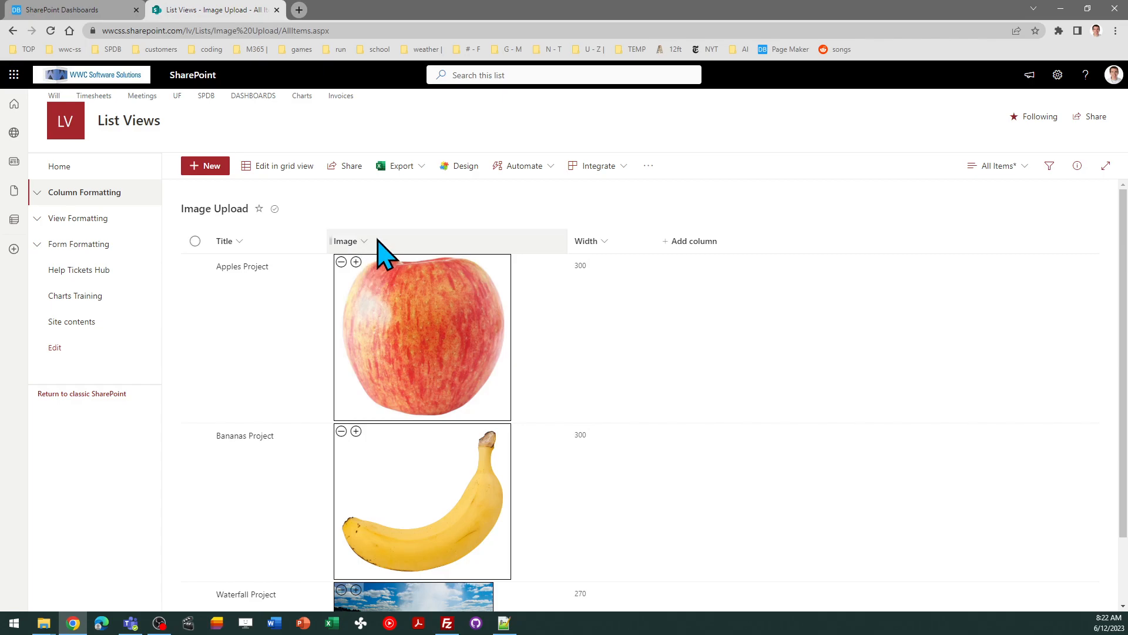
mouse_move(752, 245)
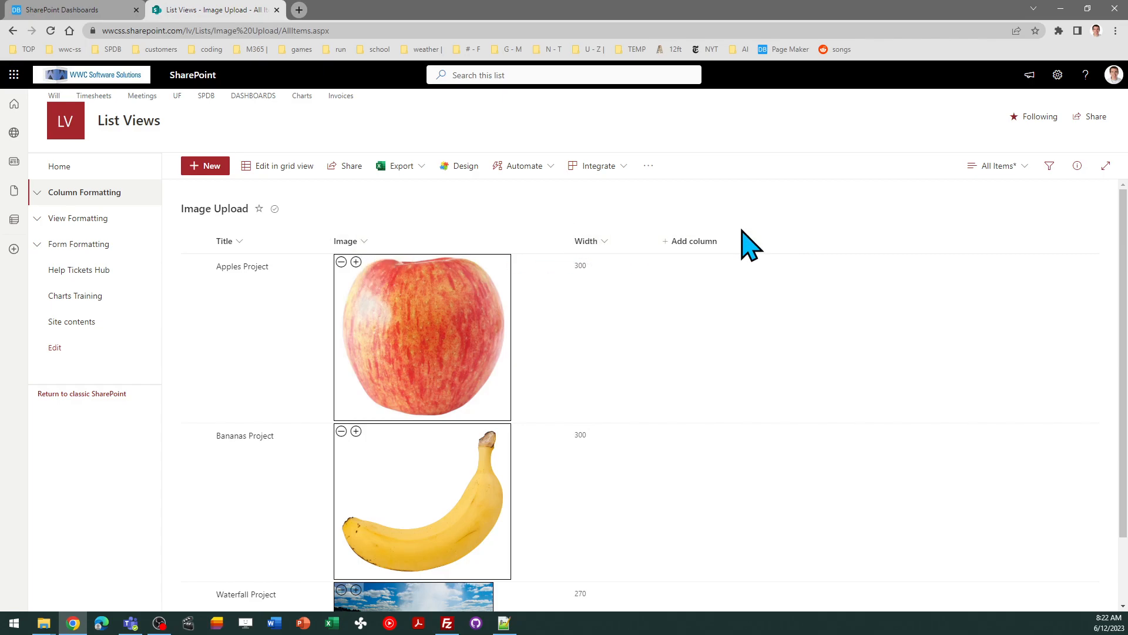
mouse_move(372, 129)
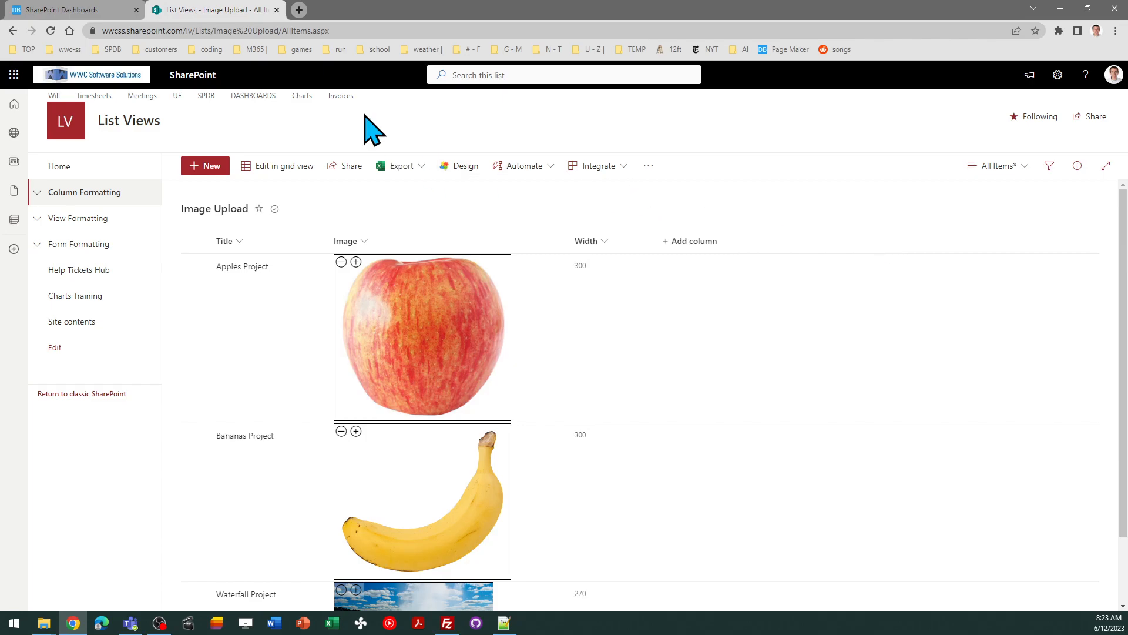
Step: Return to the Image Zoom template page showing Width field, increment 10 and default 300
click(68, 10)
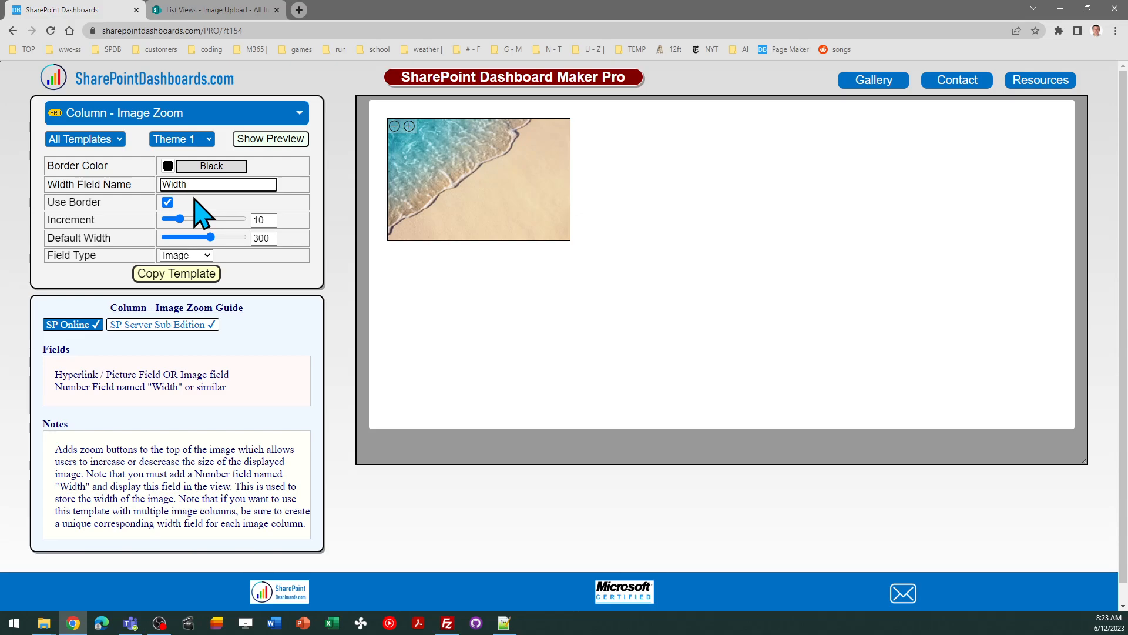
click(216, 185)
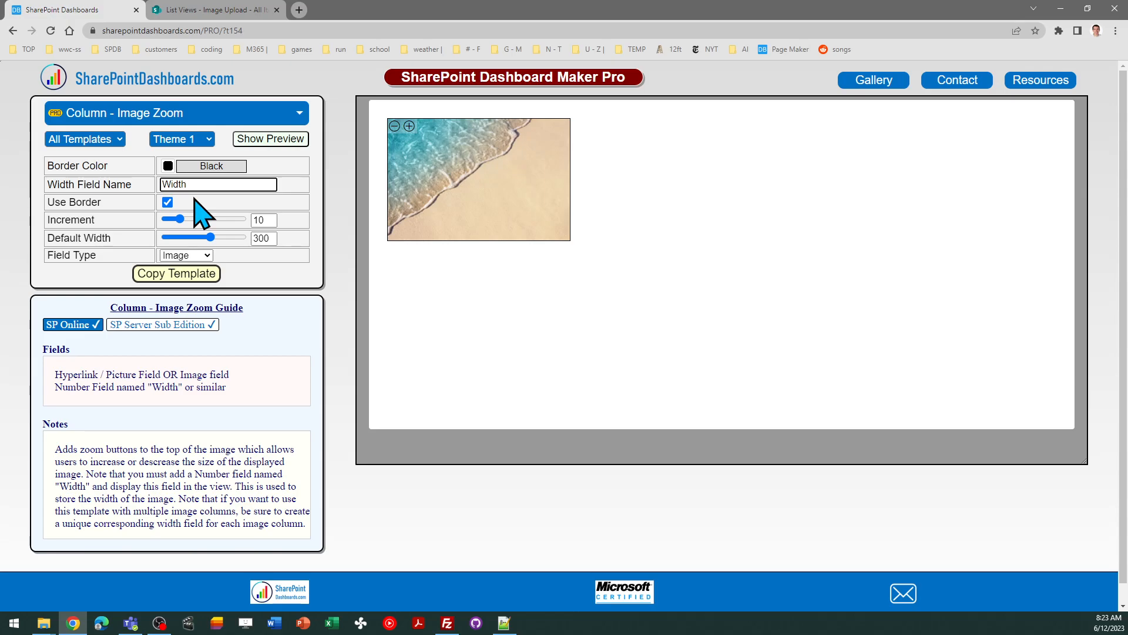
click(217, 185)
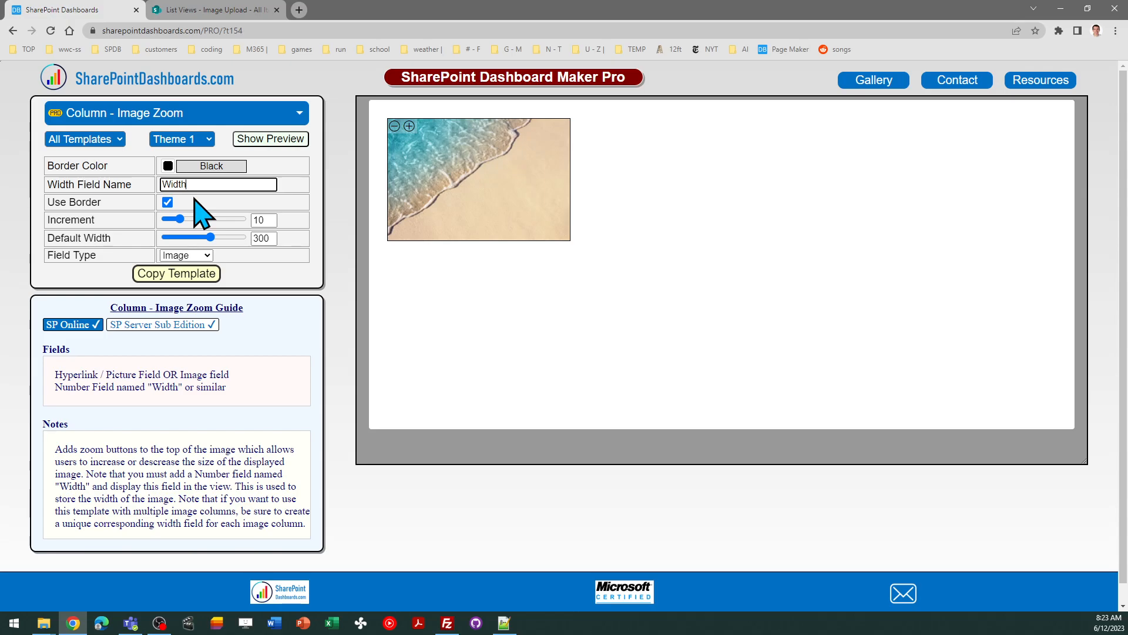